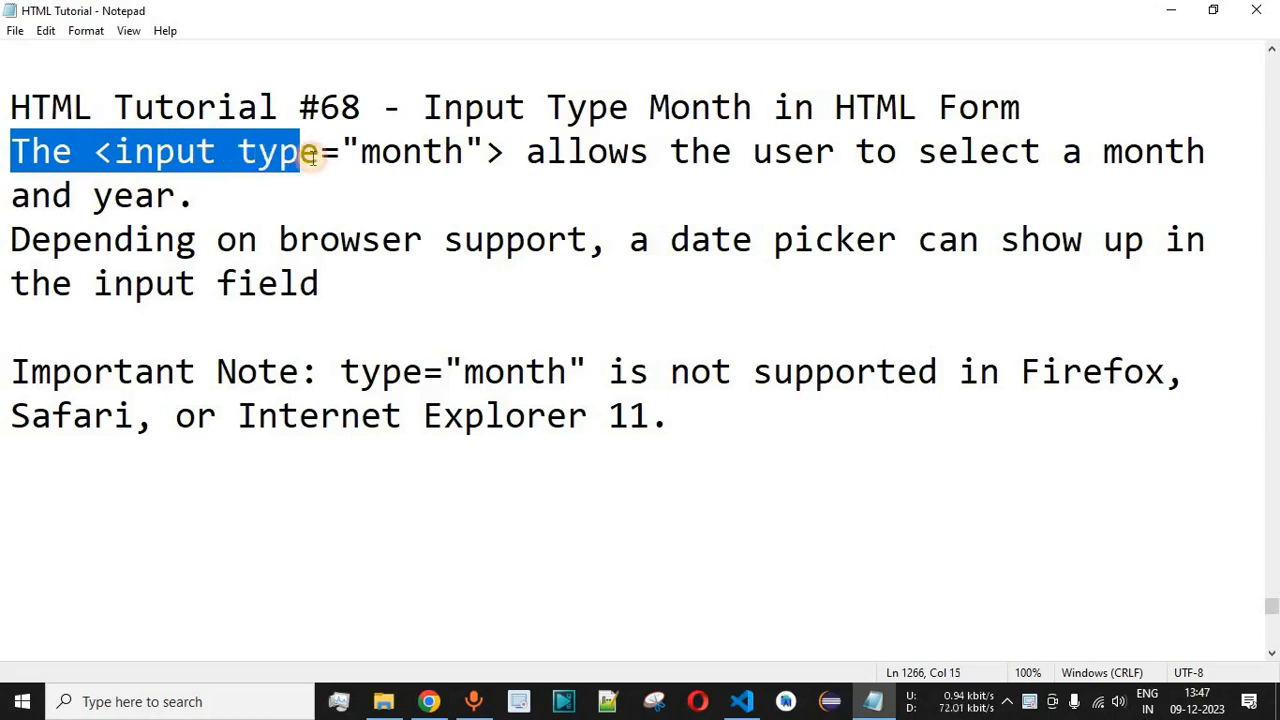
Highlight the notes on month/year selection, browser support and the unsupported-browsers warning.
left_click_drag(300, 151, 700, 151)
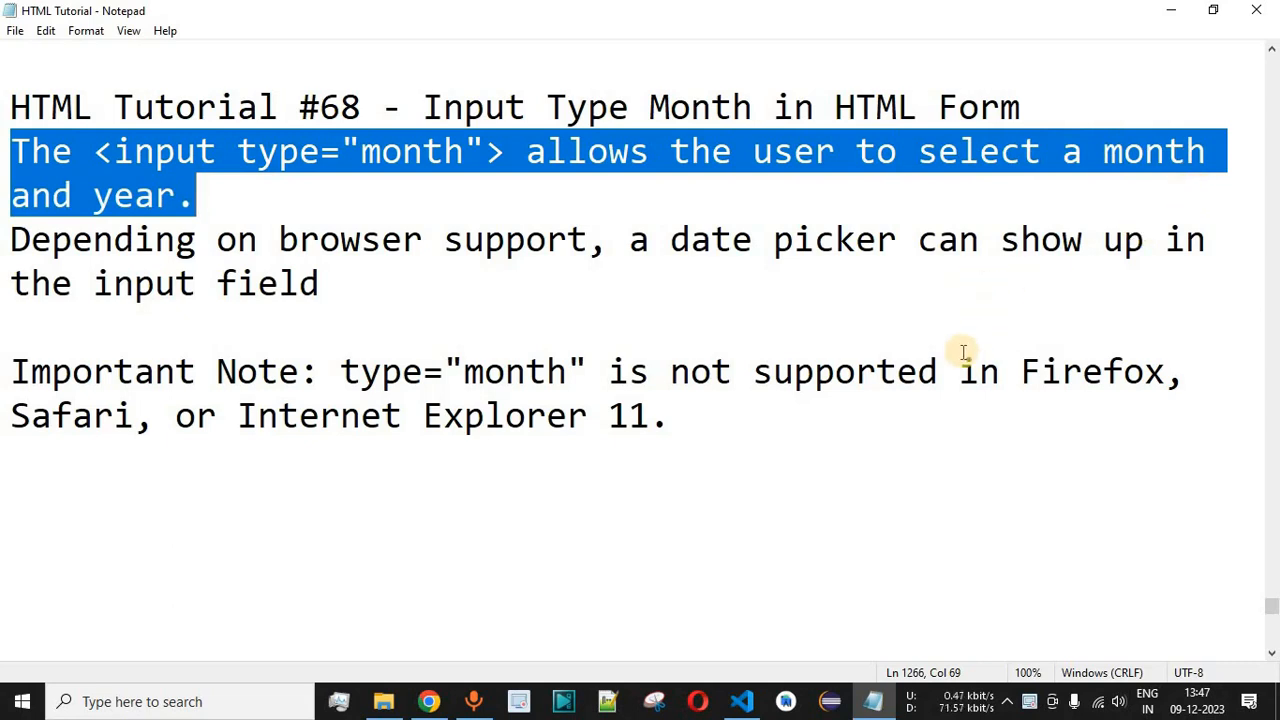
mouse_move(840, 352)
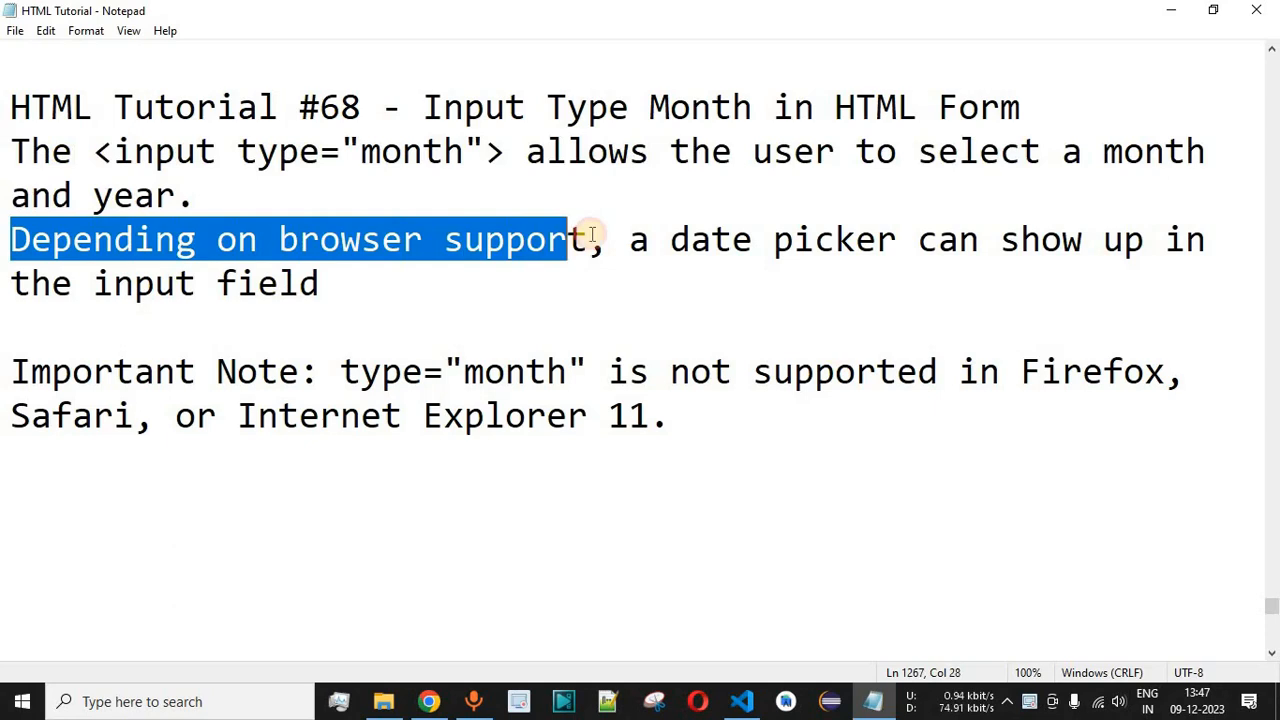
left_click_drag(570, 238, 1120, 238)
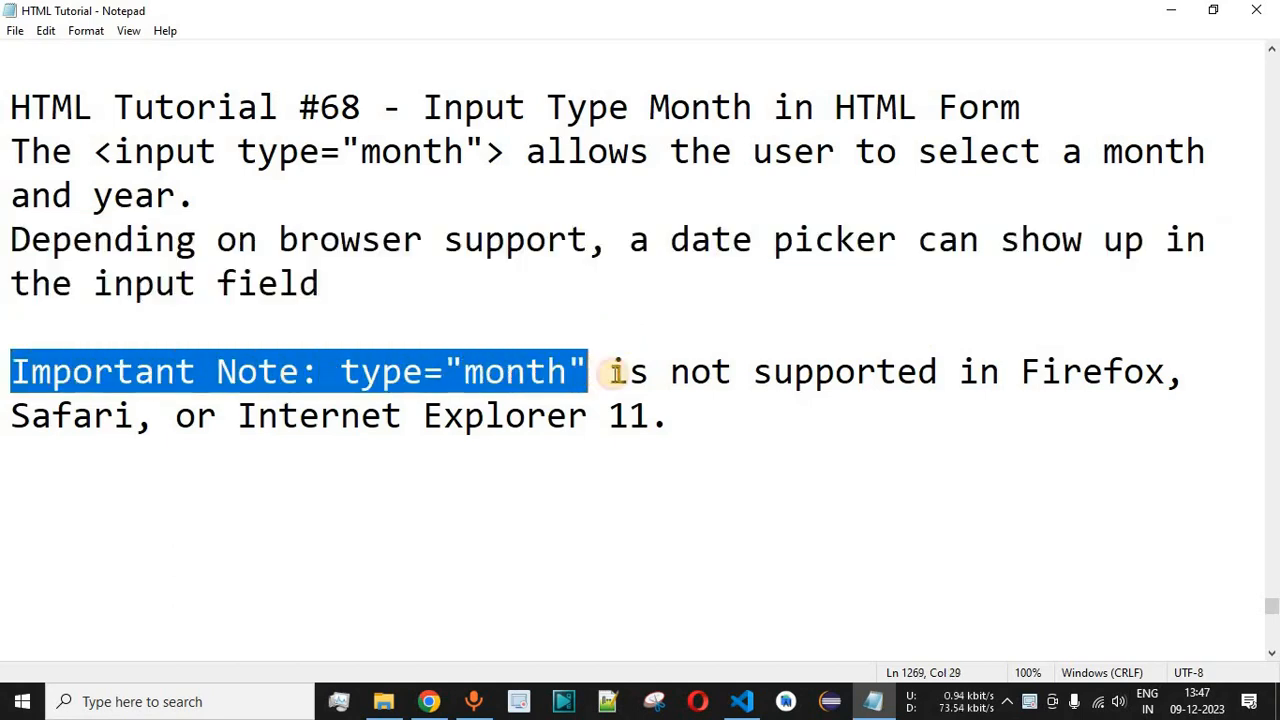
left_click_drag(605, 371, 1180, 371)
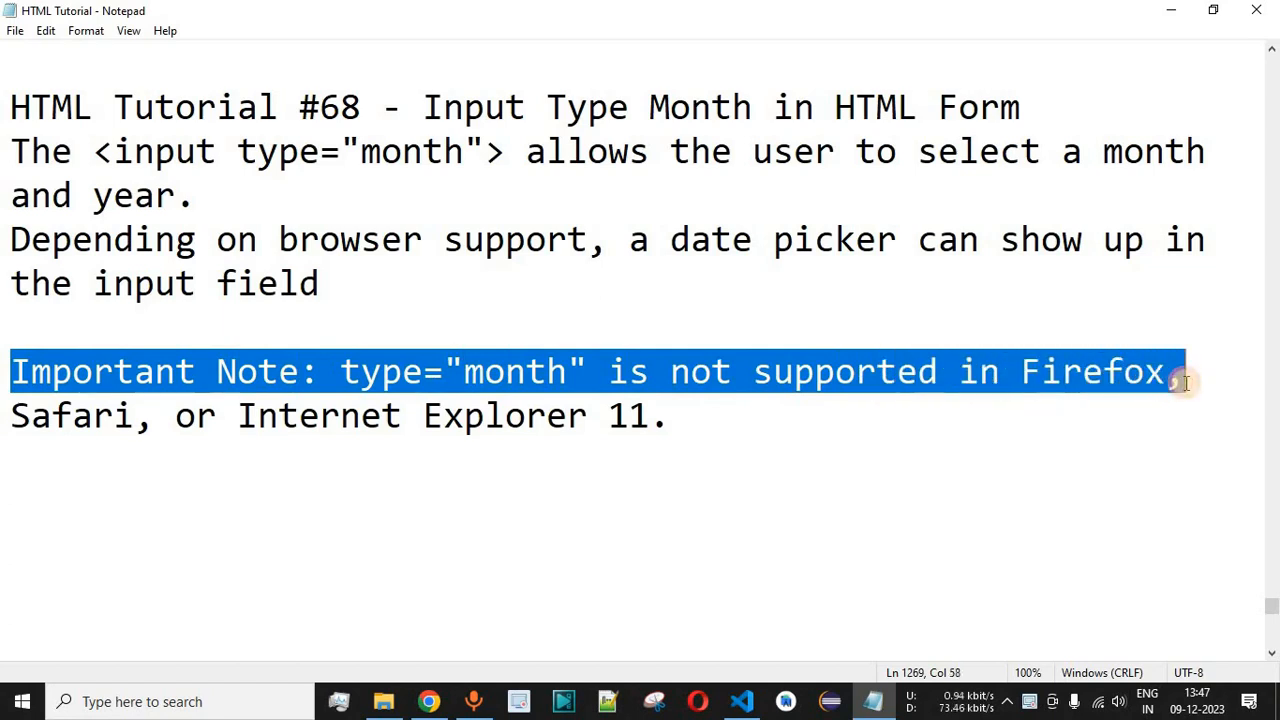
left_click_drag(1180, 371, 560, 415)
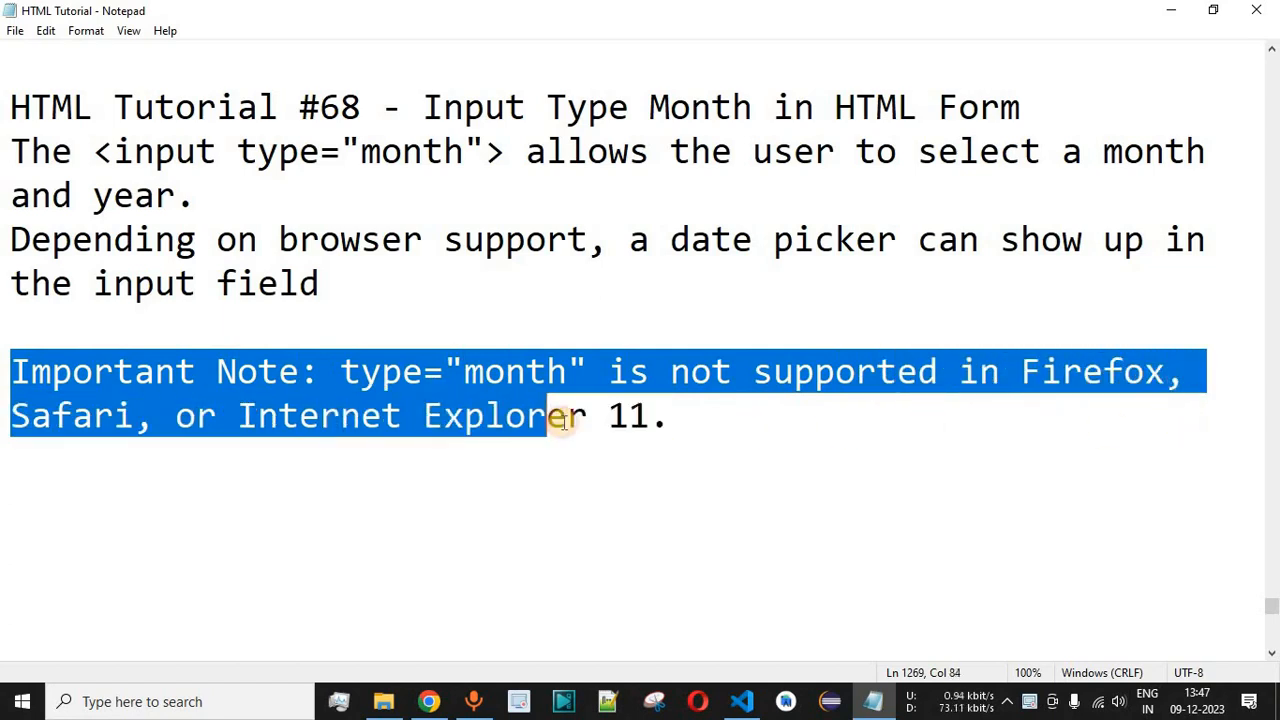
left_click(665, 415)
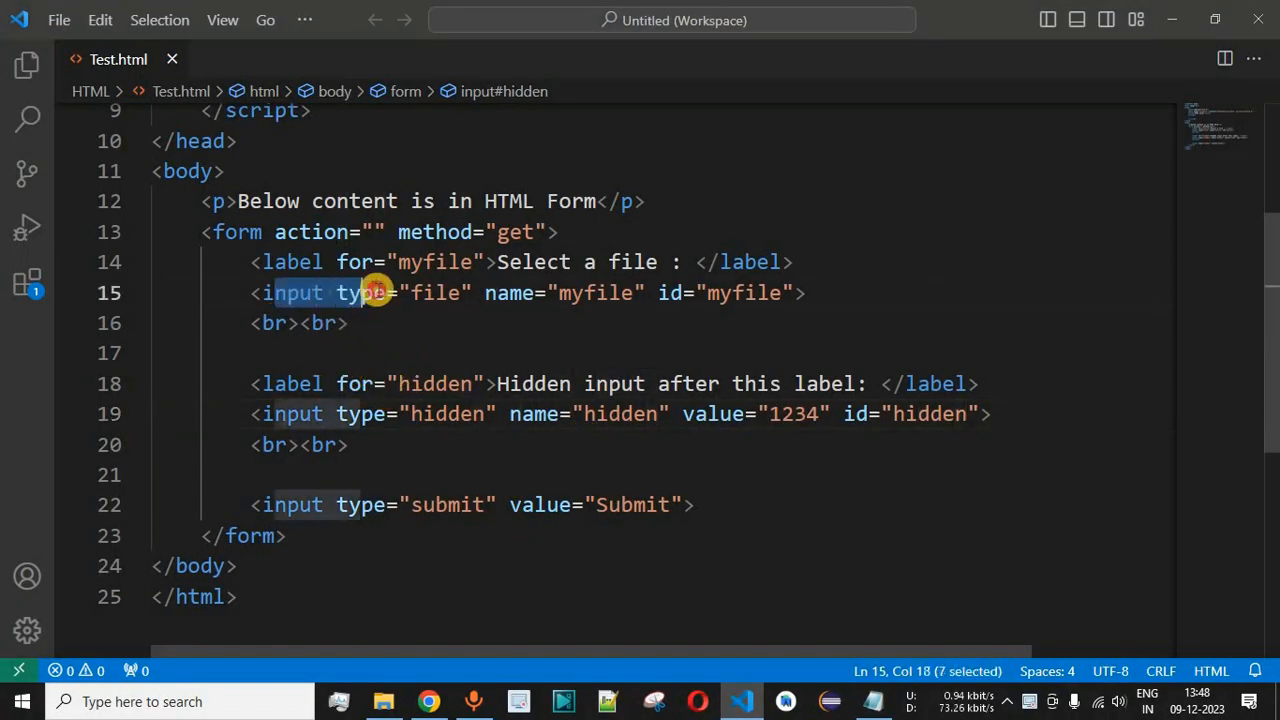
left_click_drag(375, 292, 678, 384)
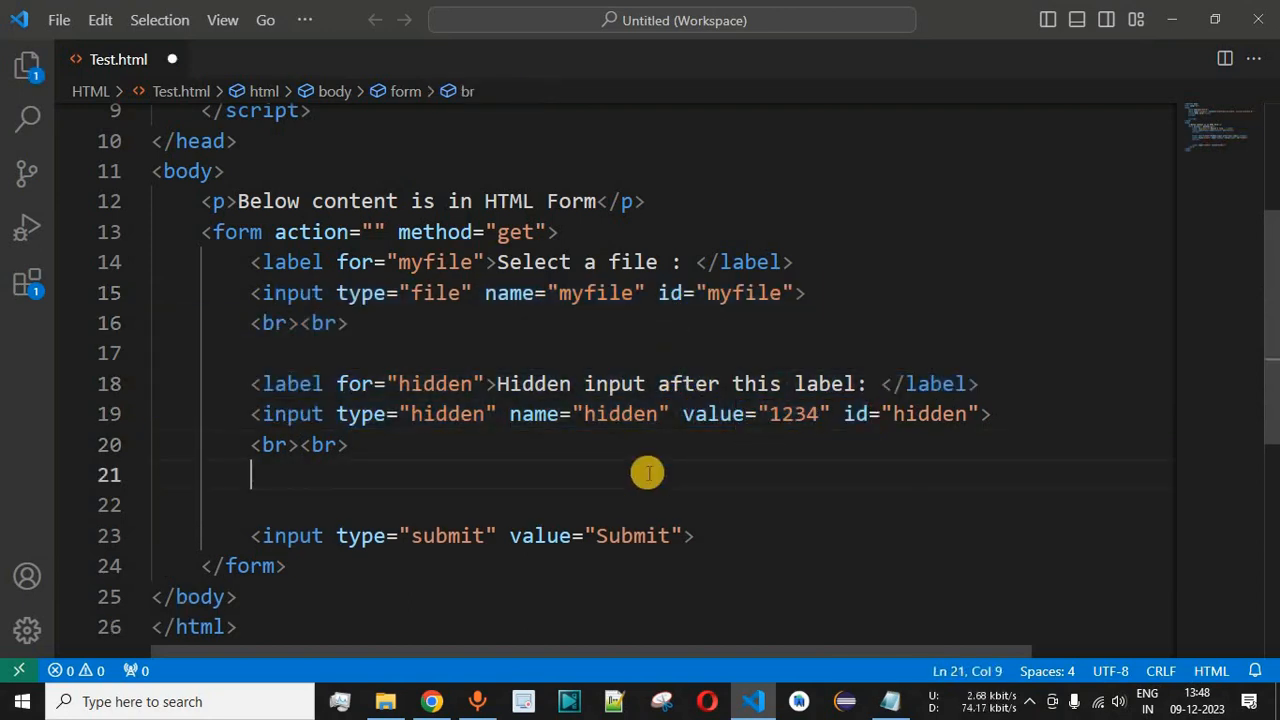
Insert an input:month element with name and id both 'month'.
type("input")
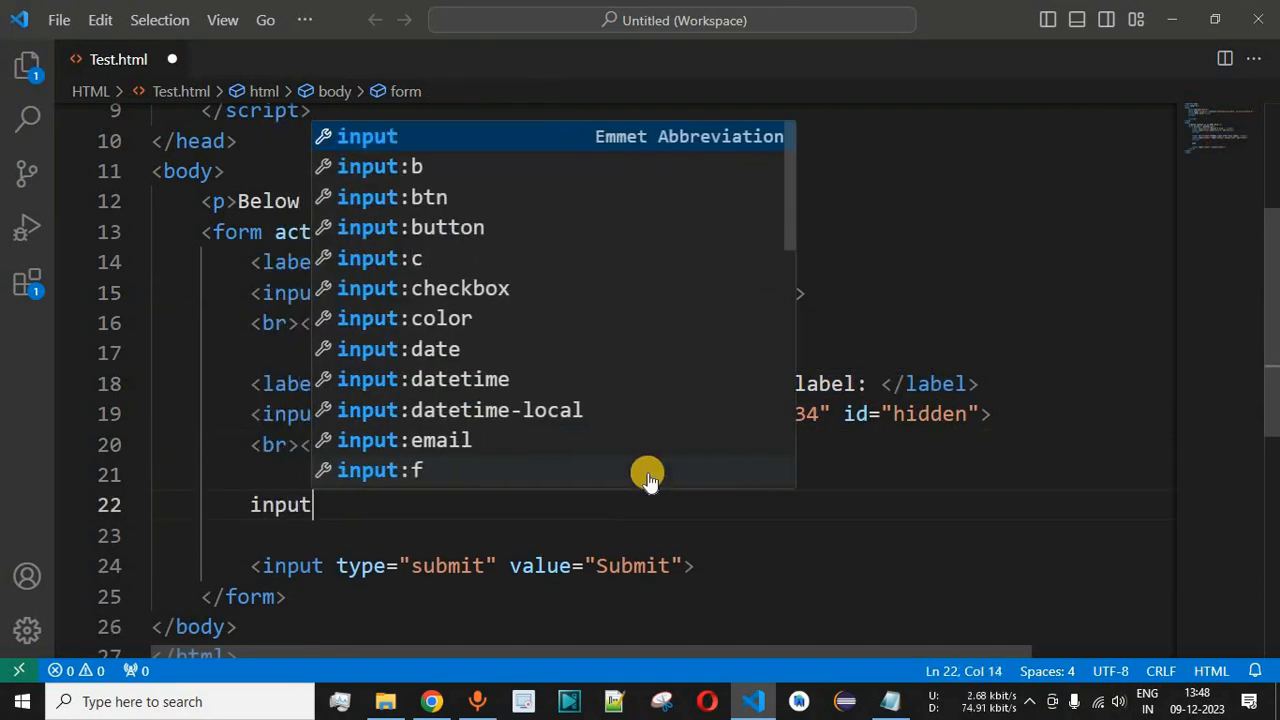
type(":mon")
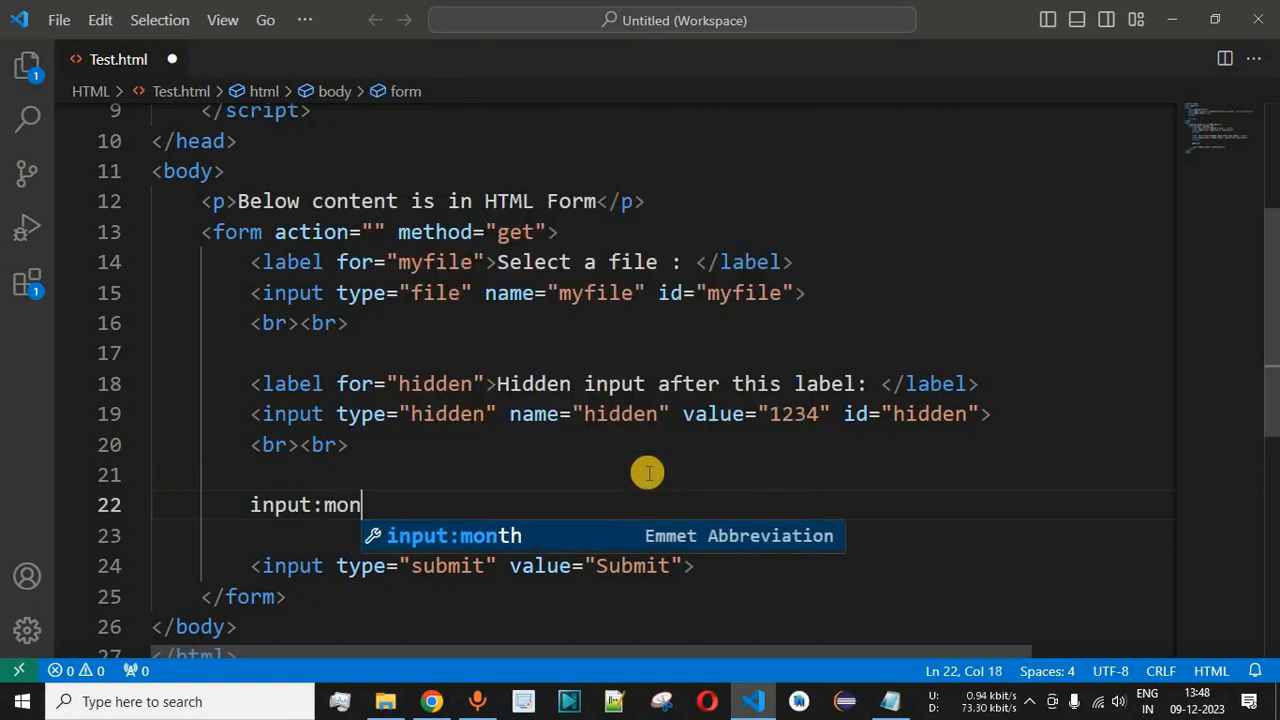
type("th")
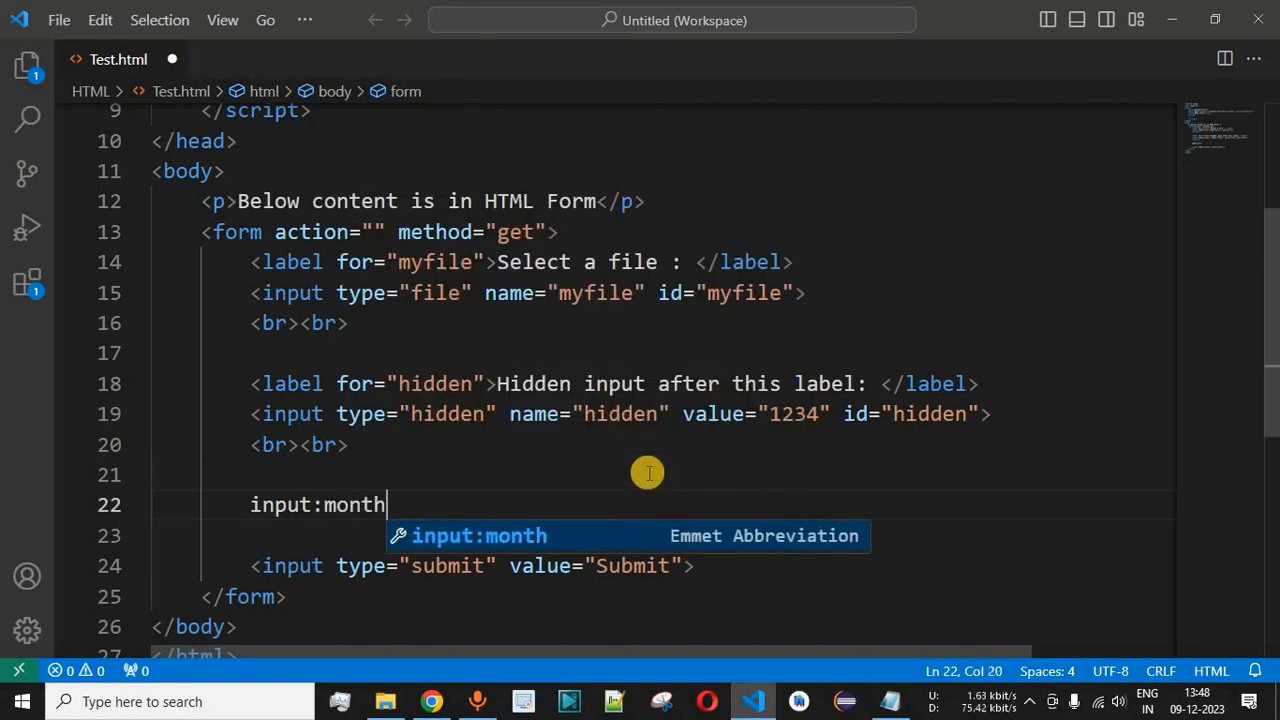
mouse_move(640, 545)
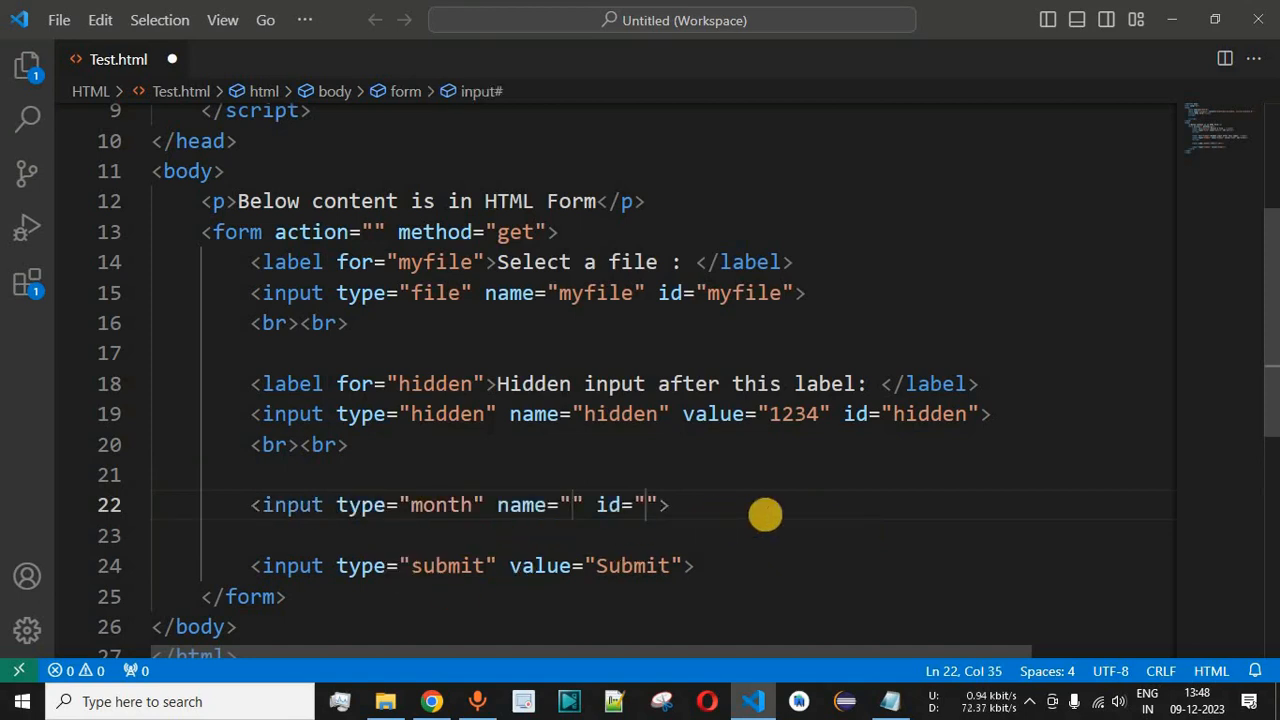
mouse_move(766, 515)
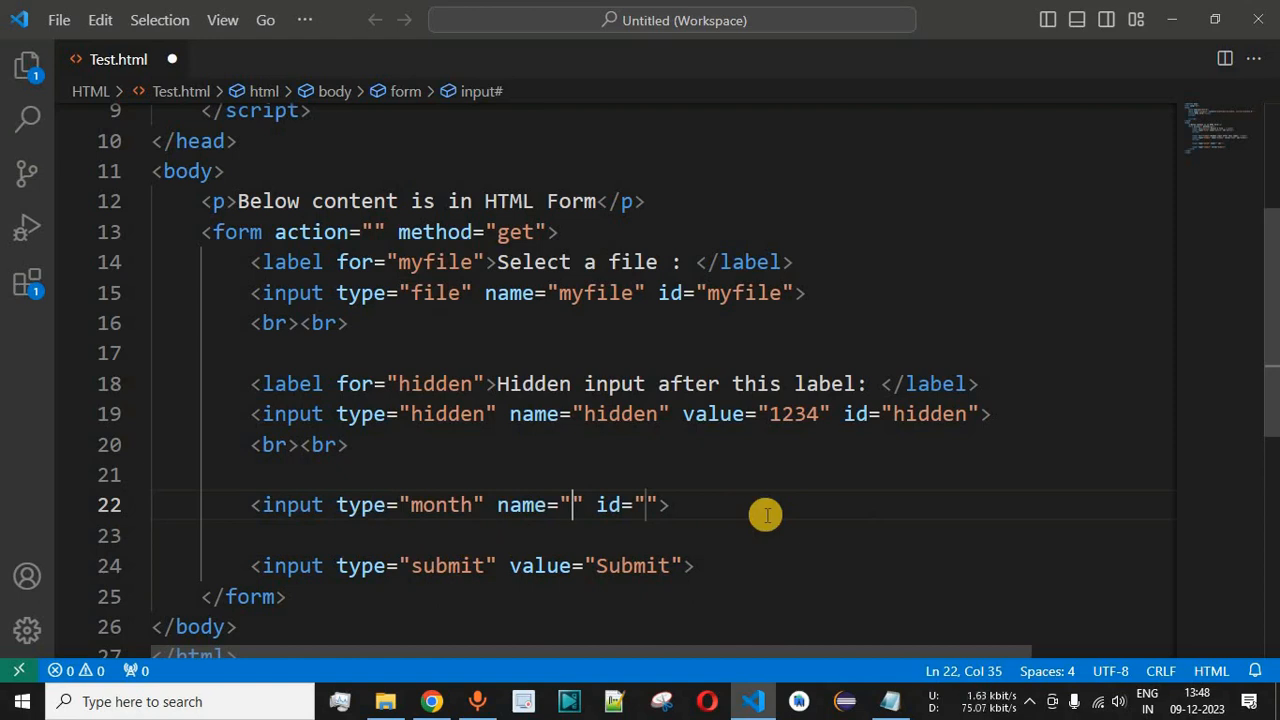
mouse_move(300, 505)
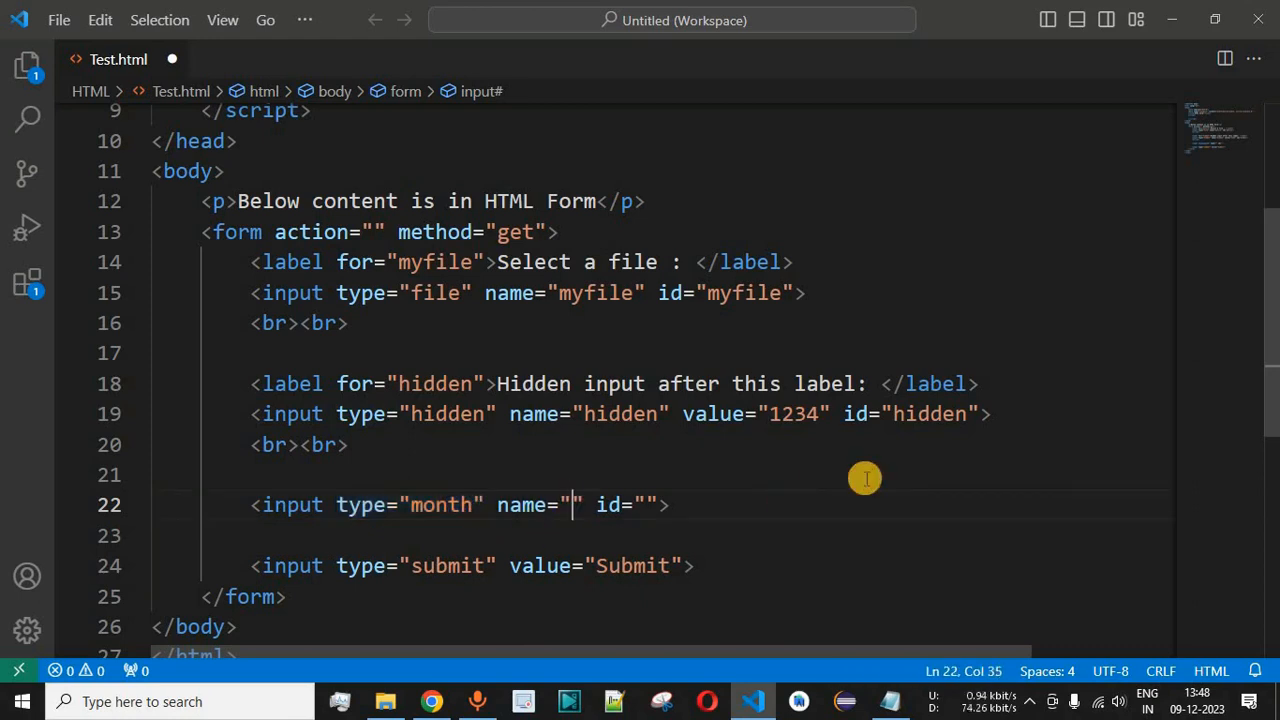
type("month")
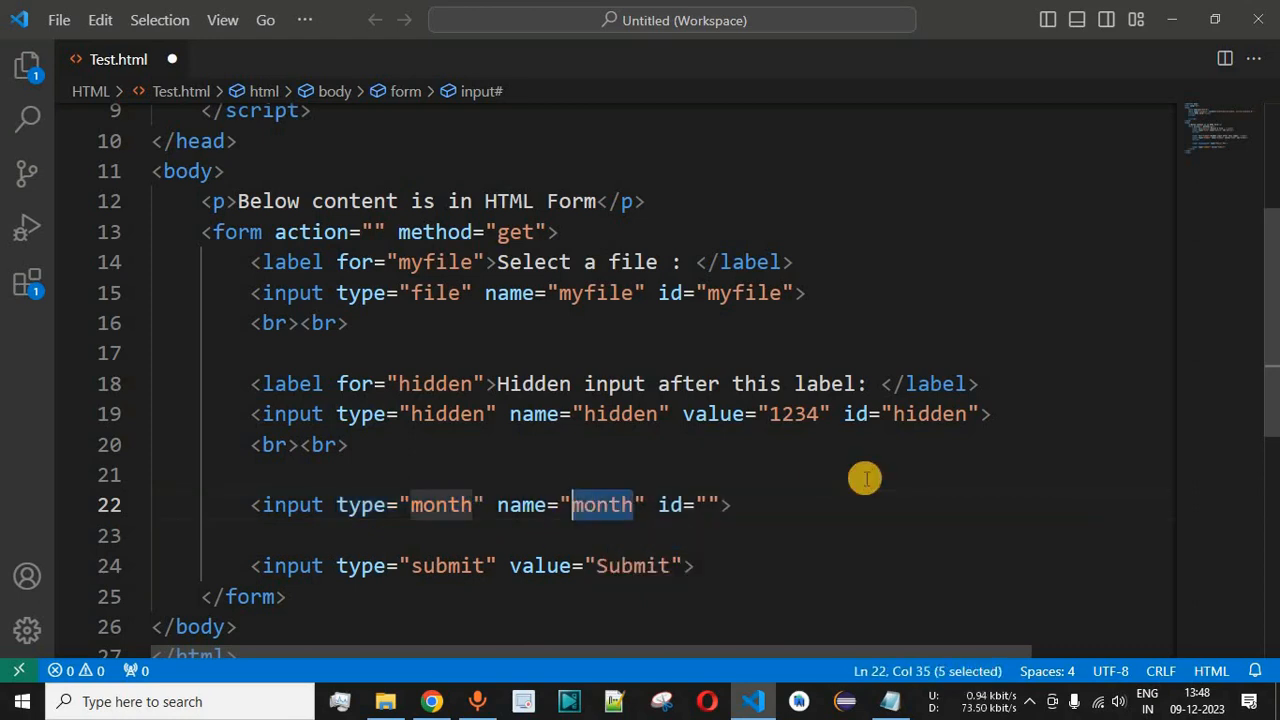
type("month")
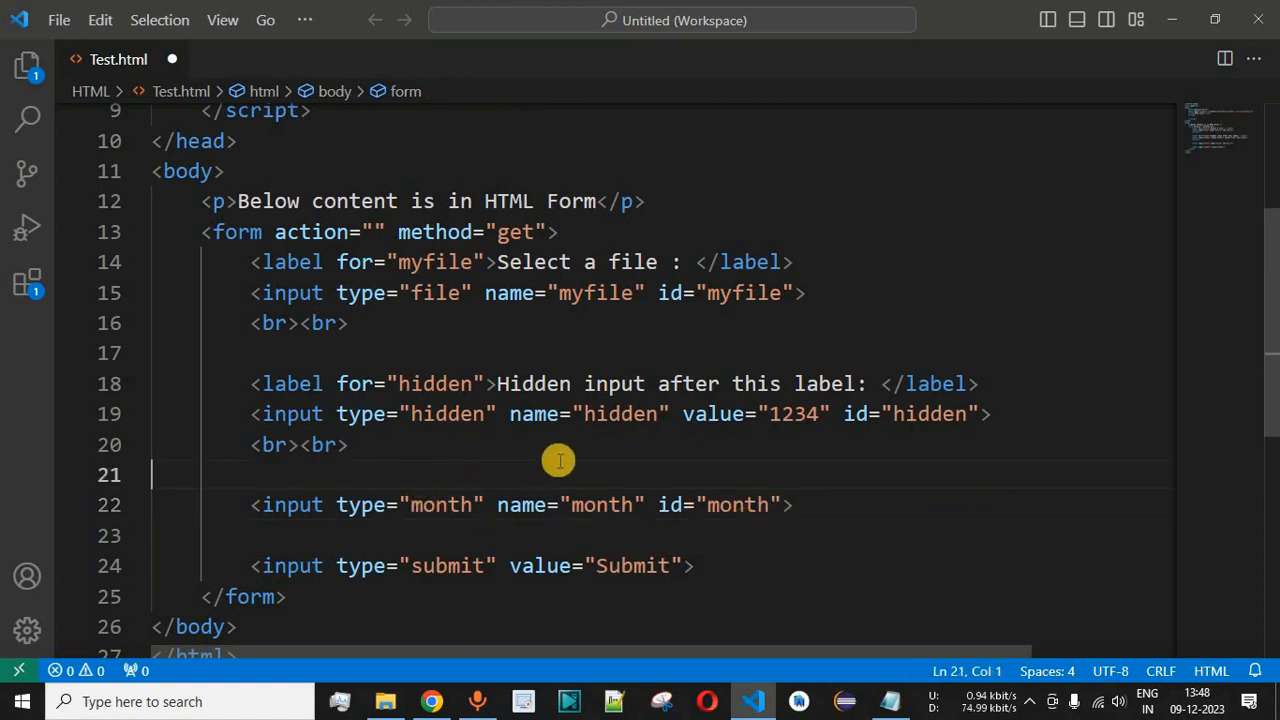
Add a 'Select a month:' label for the month input, followed by two <br> tags.
type("label")
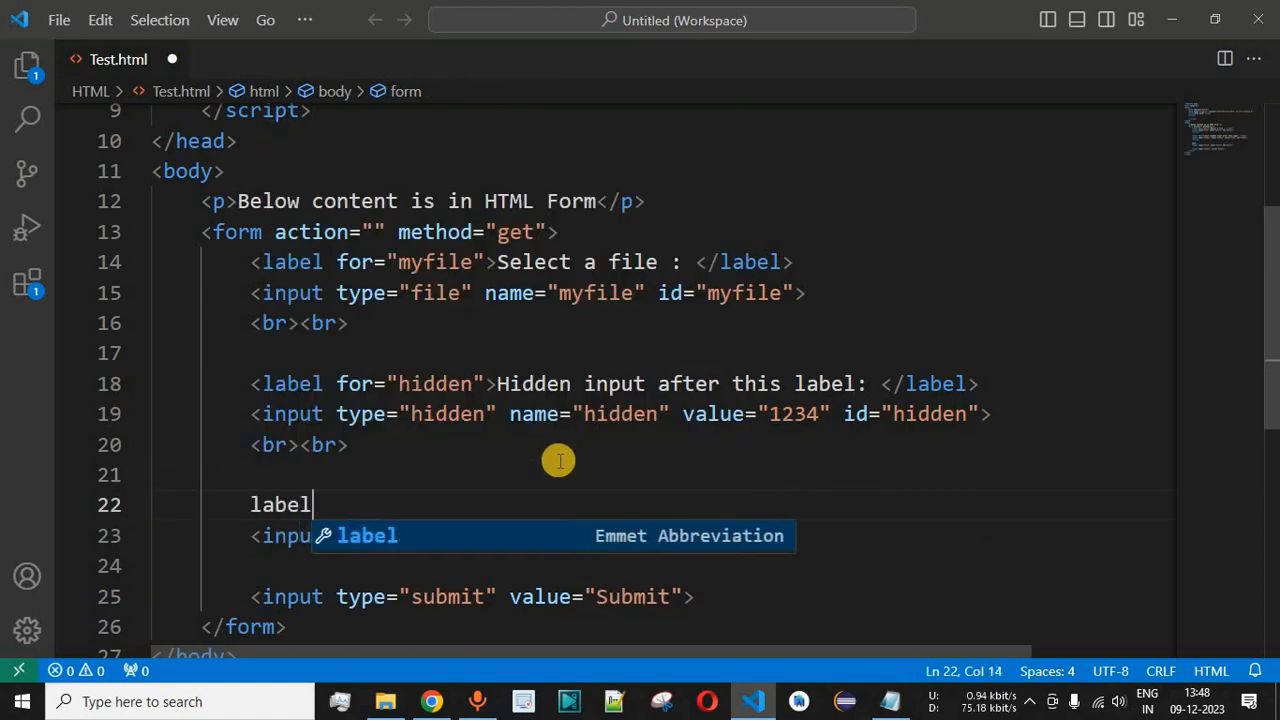
key("Tab")
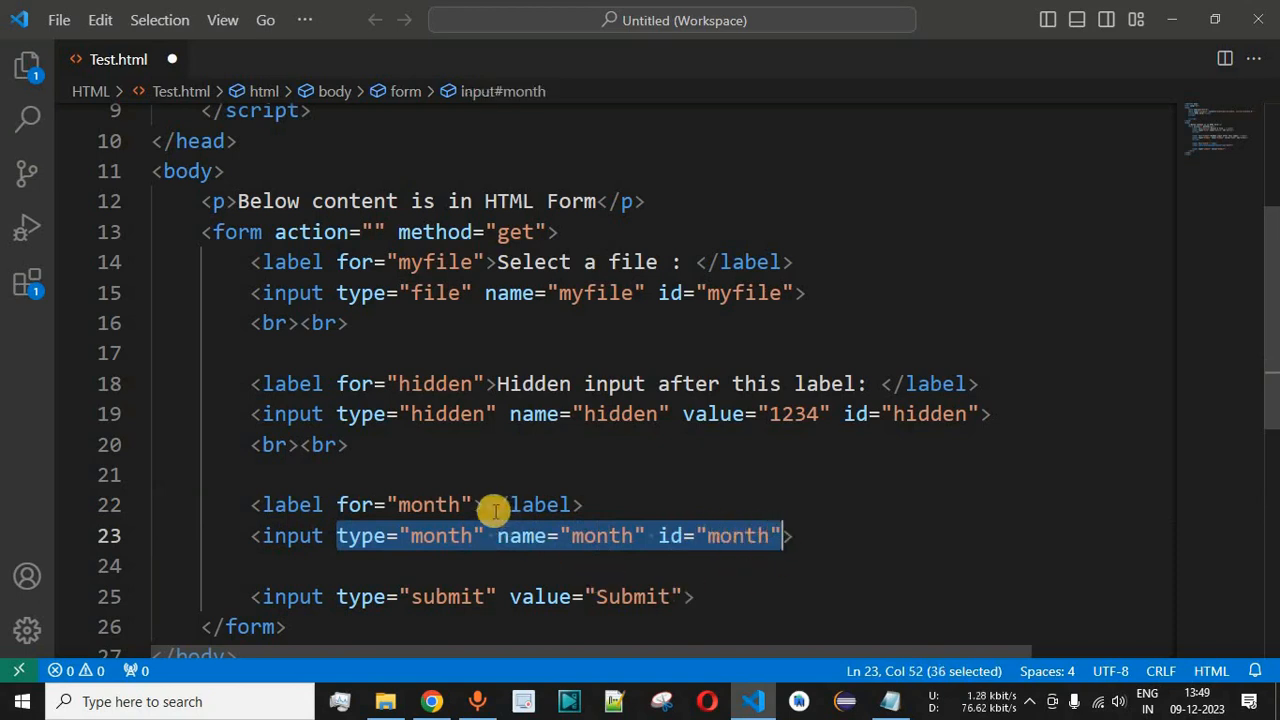
mouse_move(489, 505)
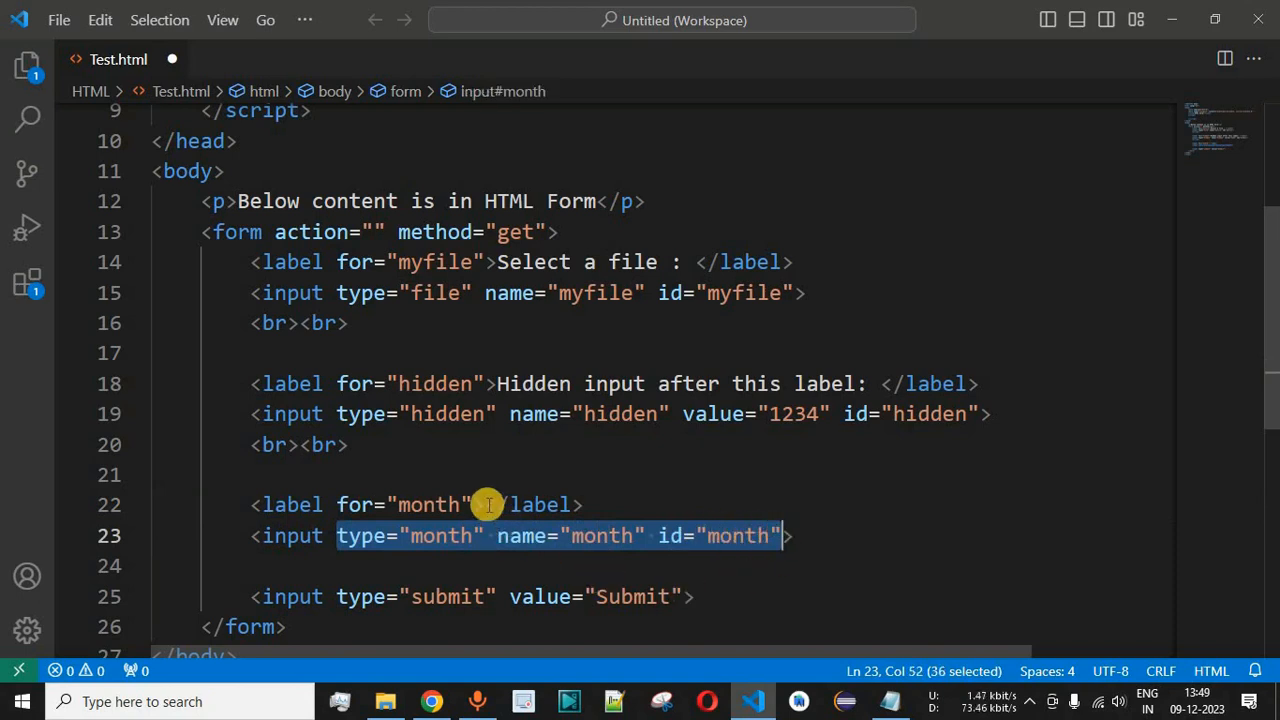
type("Select a month:")
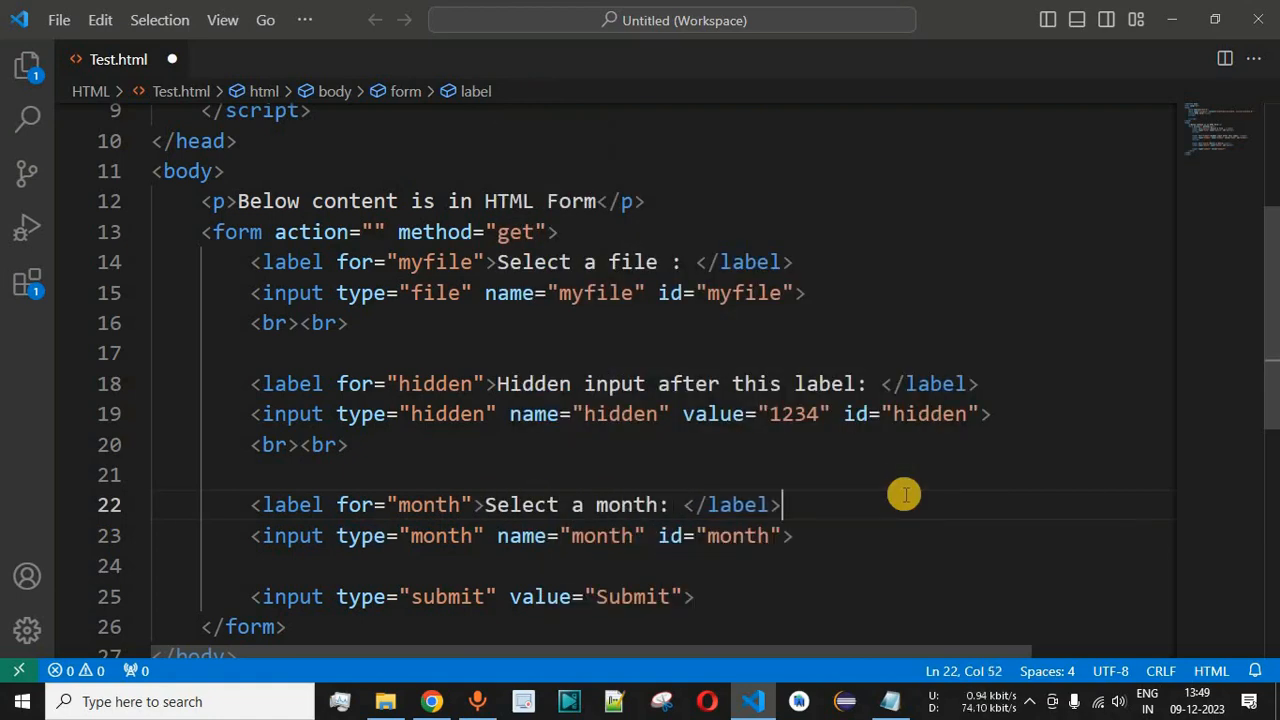
type("<br>")
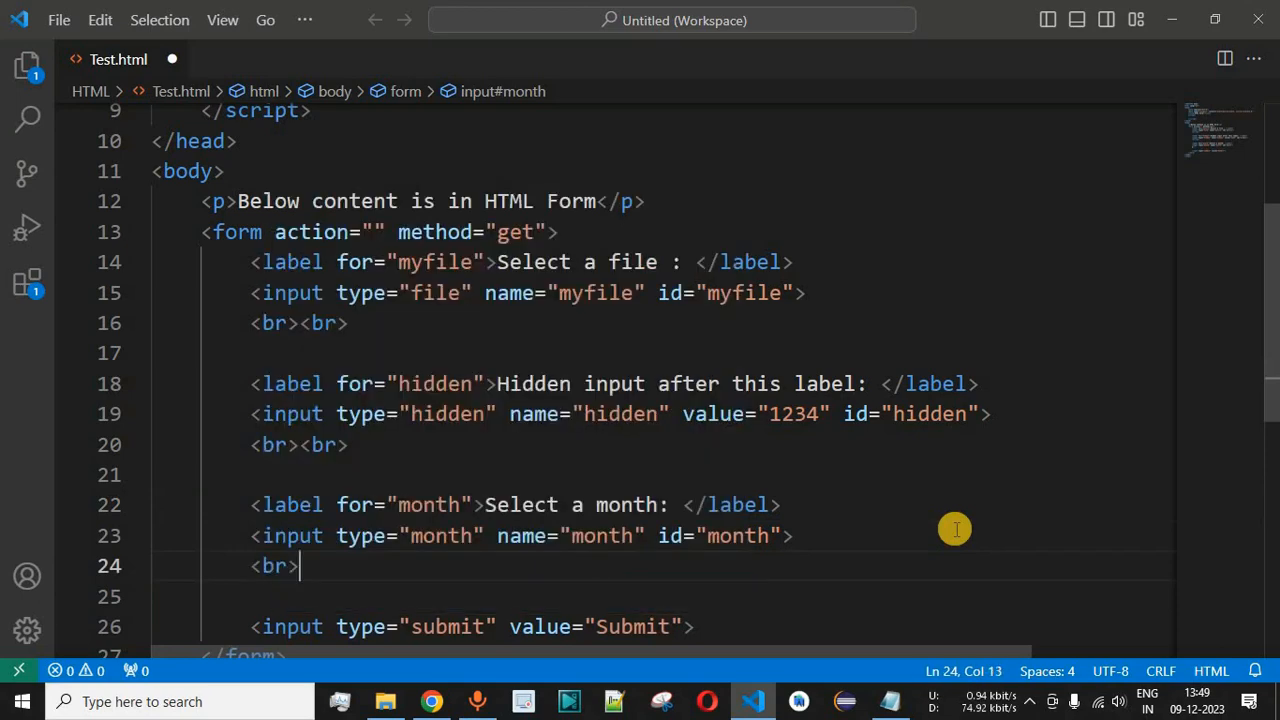
type("<br>")
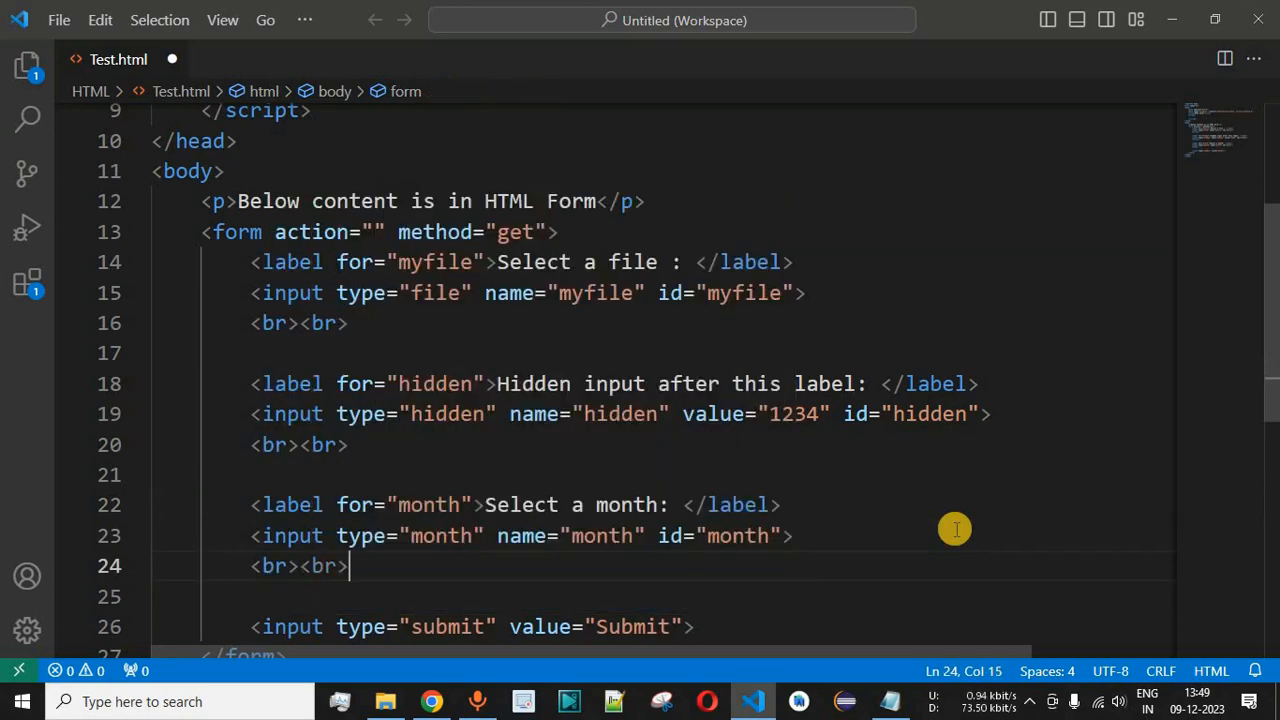
scroll("down", 3)
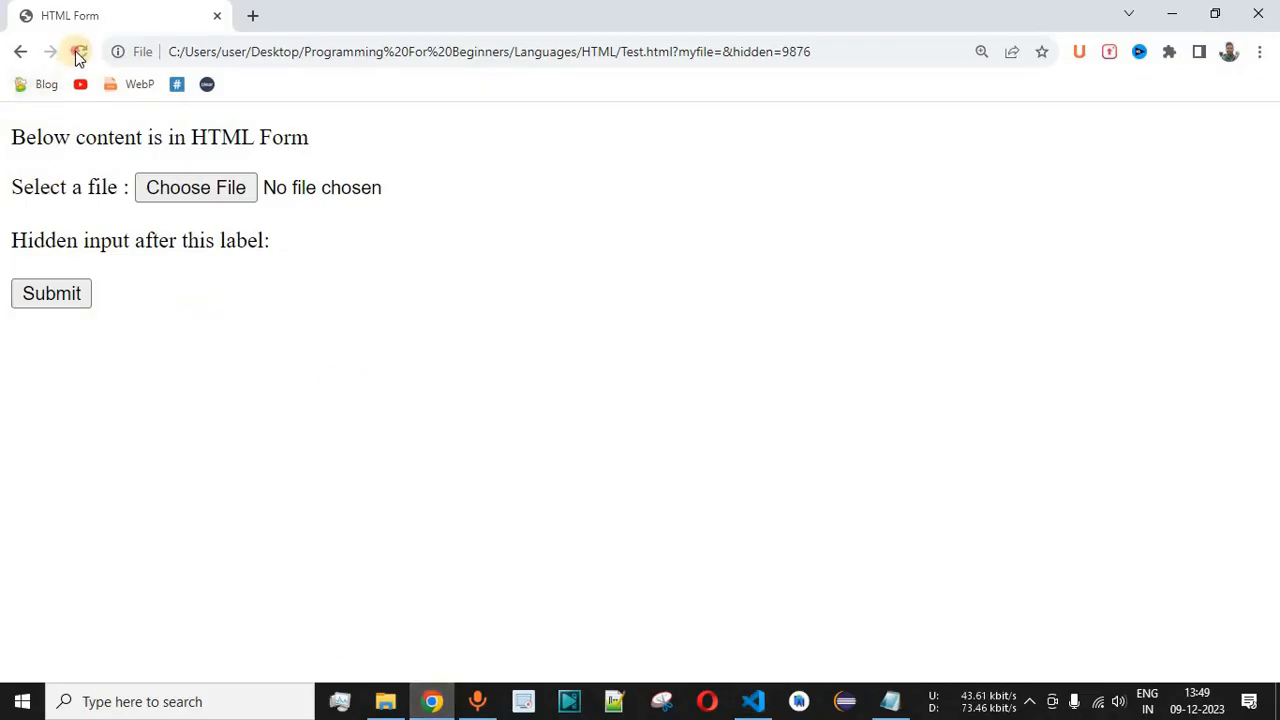
Reload the form and choose April 2022 in the month picker.
left_click(80, 52)
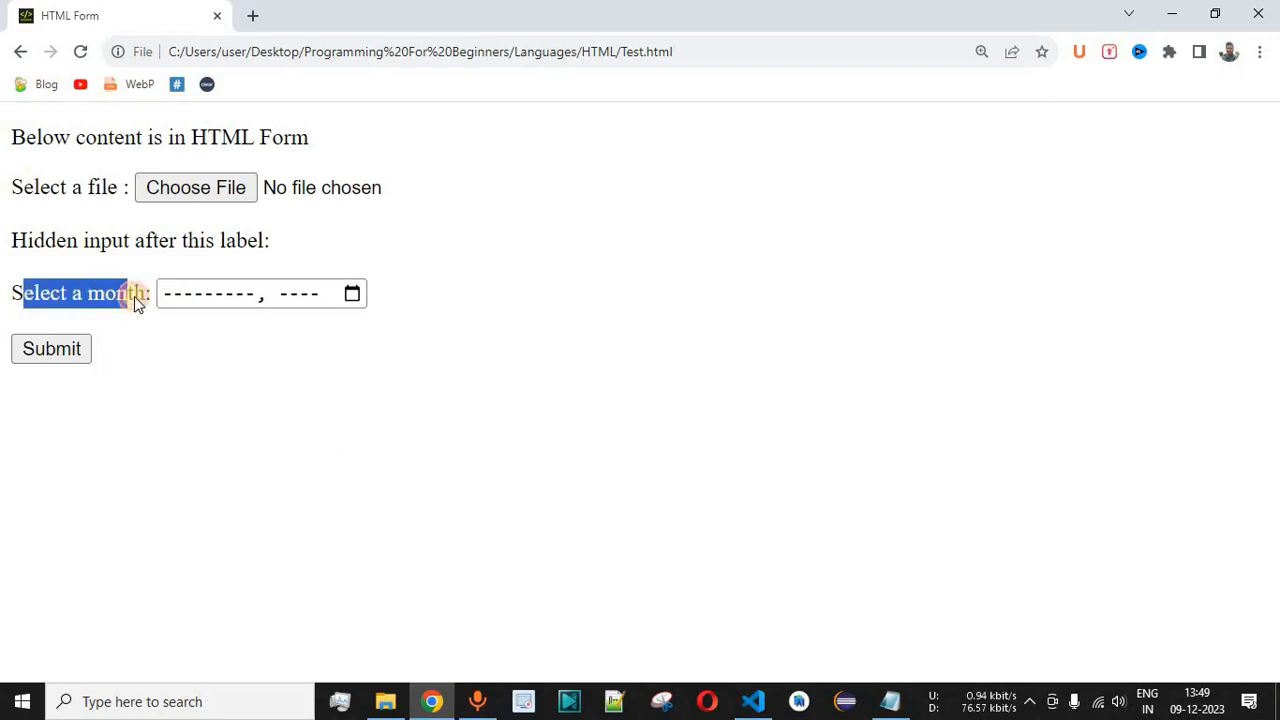
left_click(185, 293)
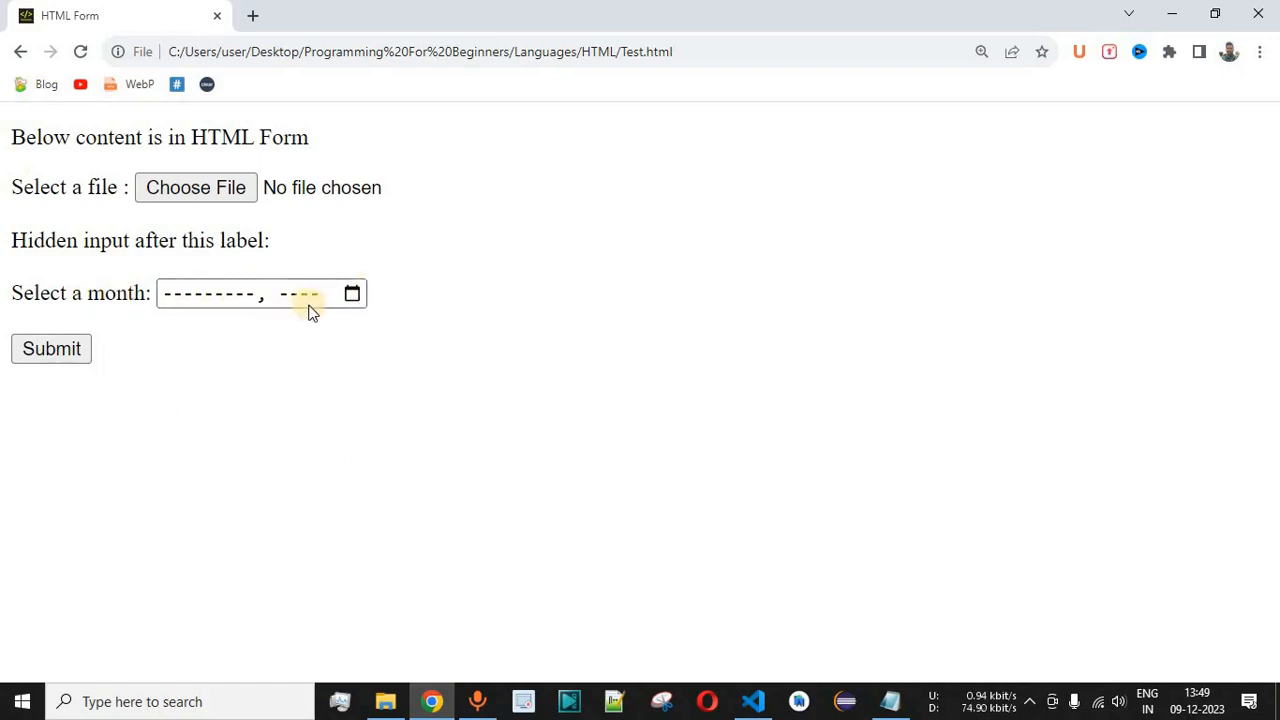
left_click(351, 293)
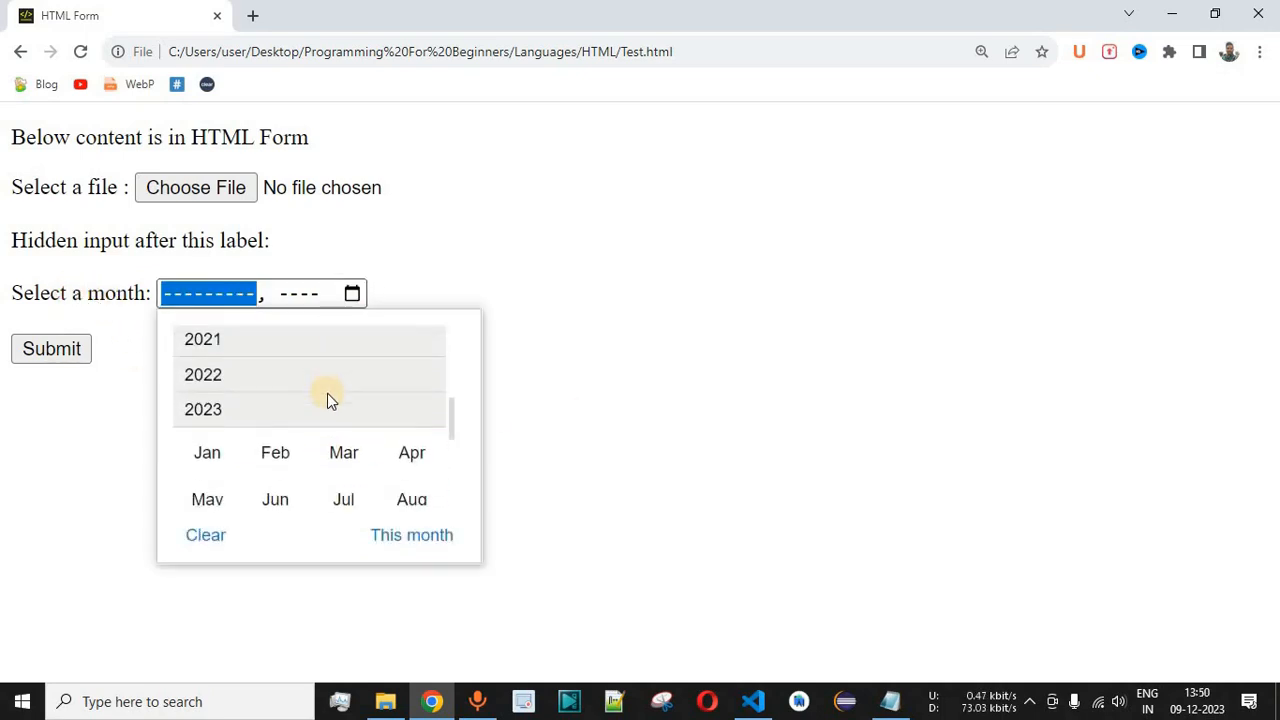
left_click(275, 441)
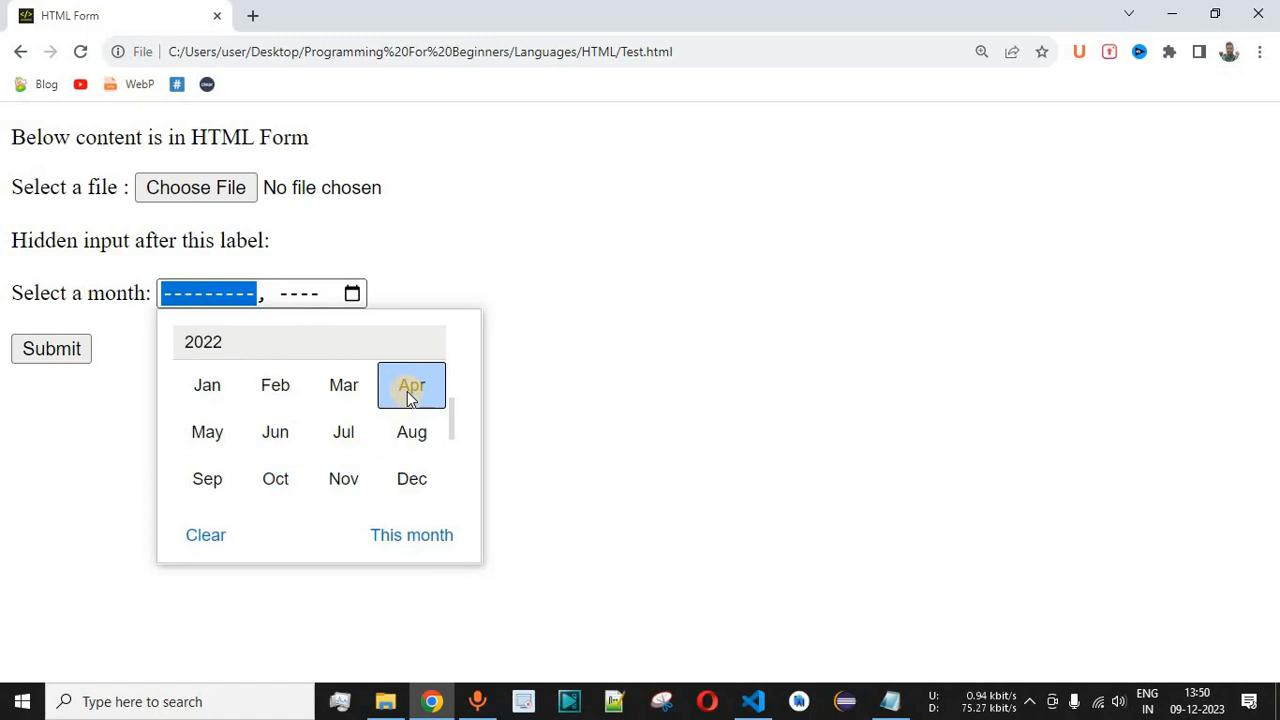
left_click(411, 385)
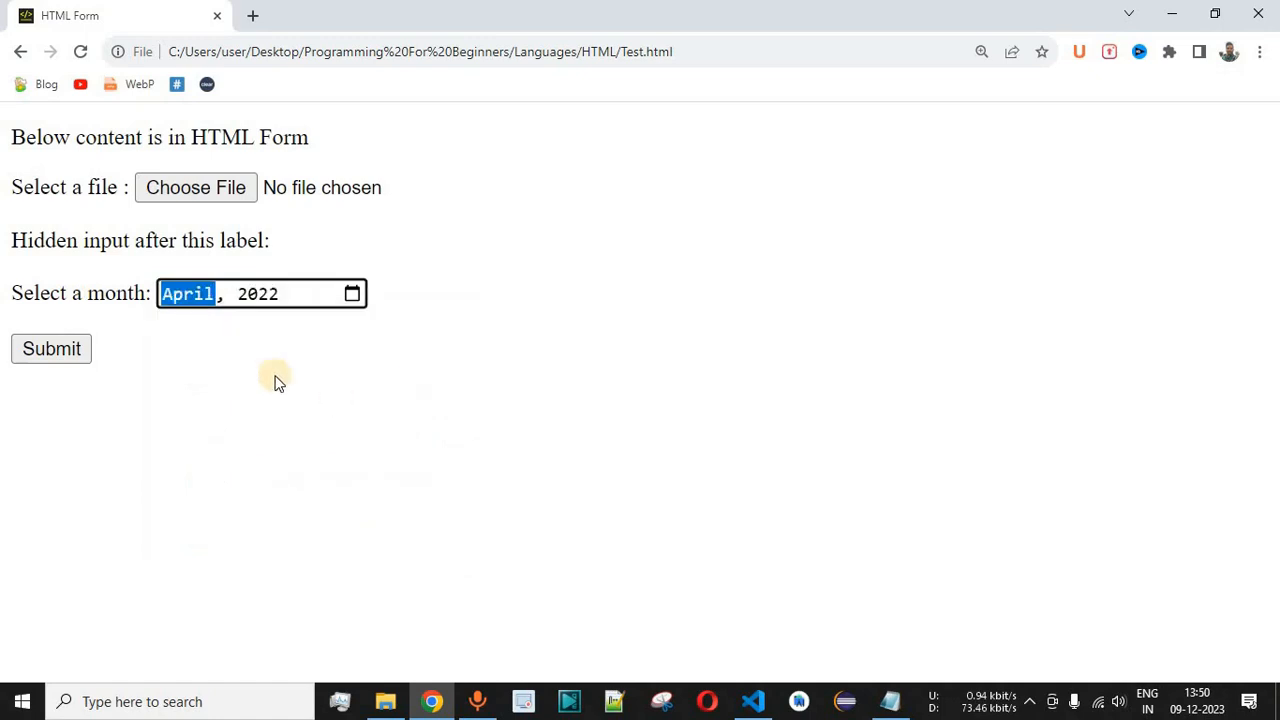
mouse_move(265, 280)
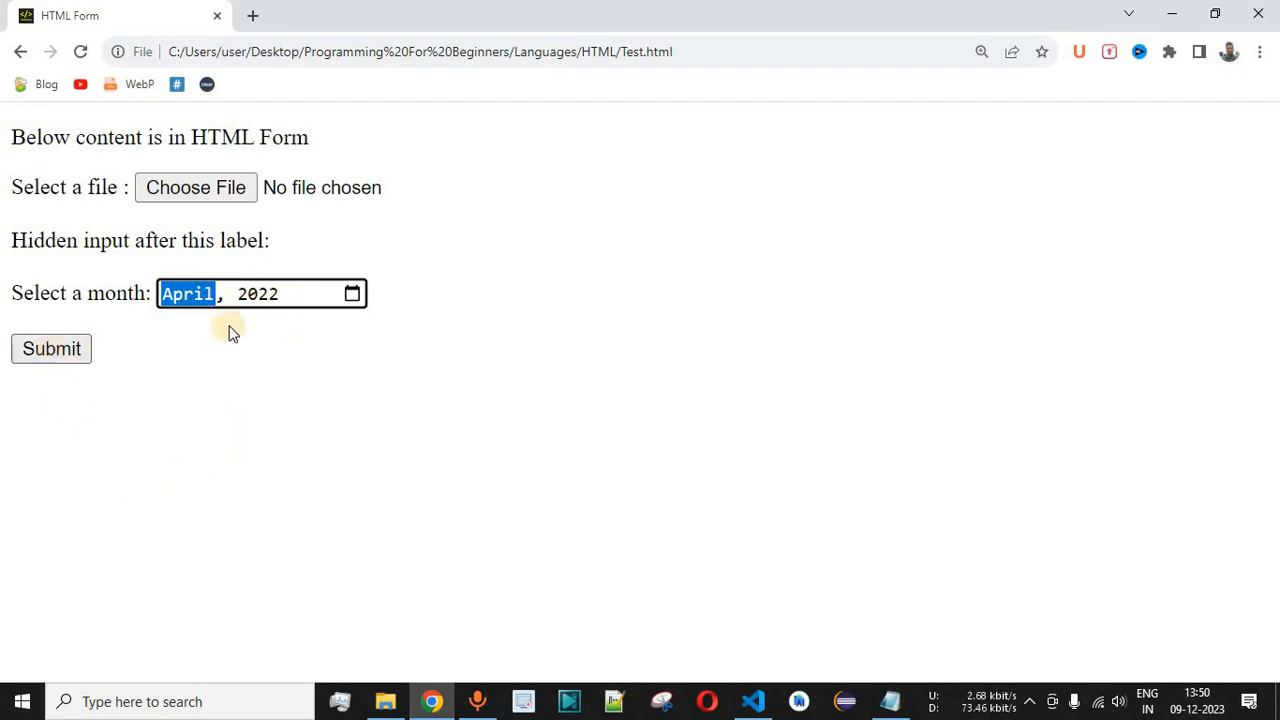
mouse_move(795, 78)
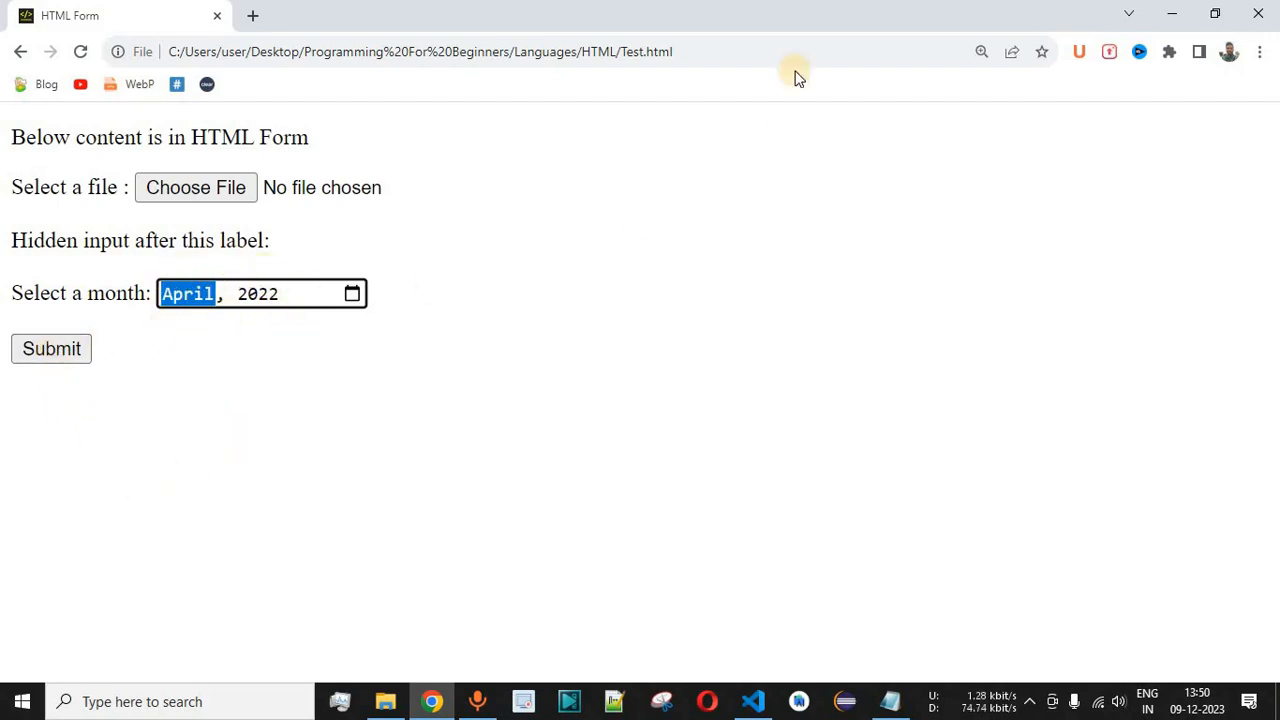
mouse_move(786, 318)
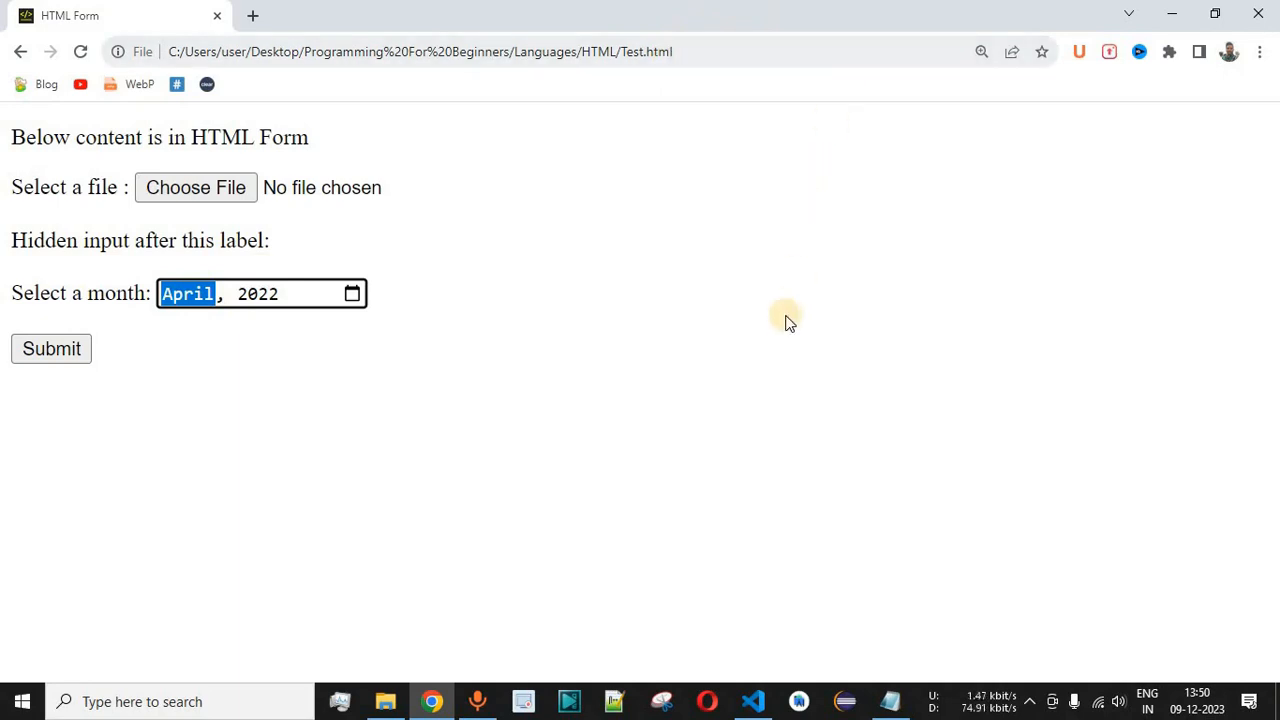
left_click(751, 700)
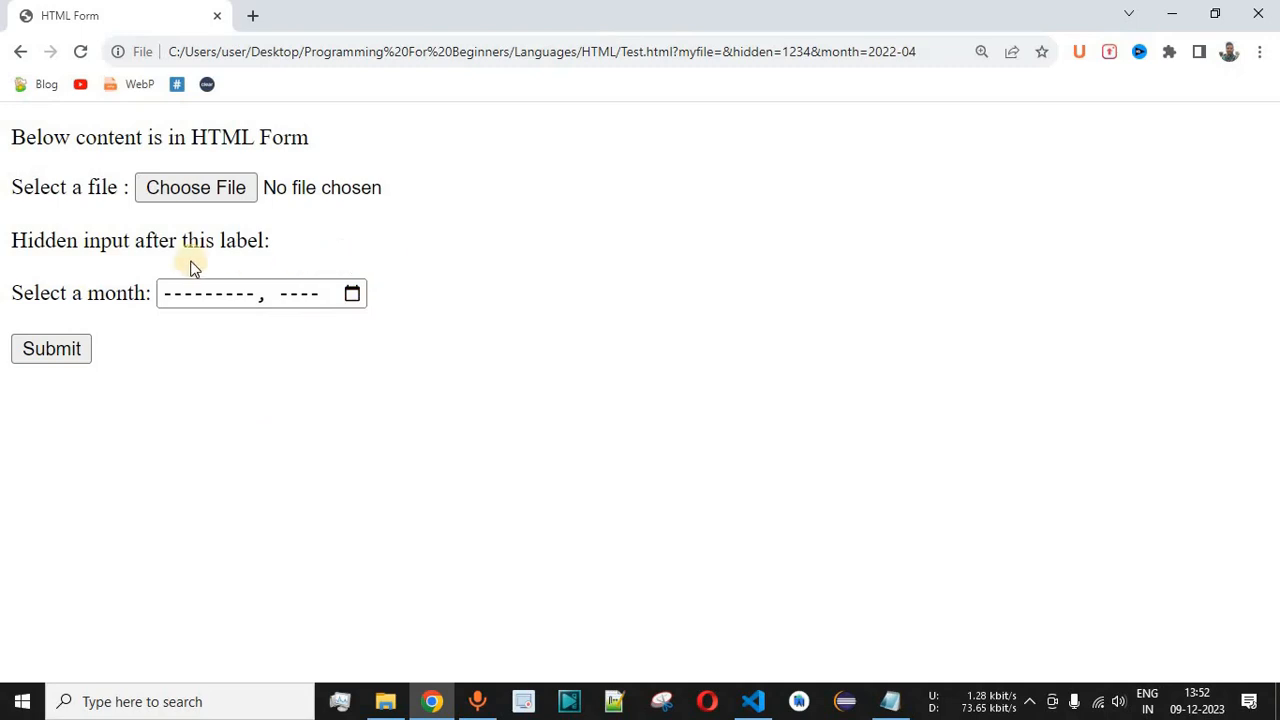
mouse_move(118, 313)
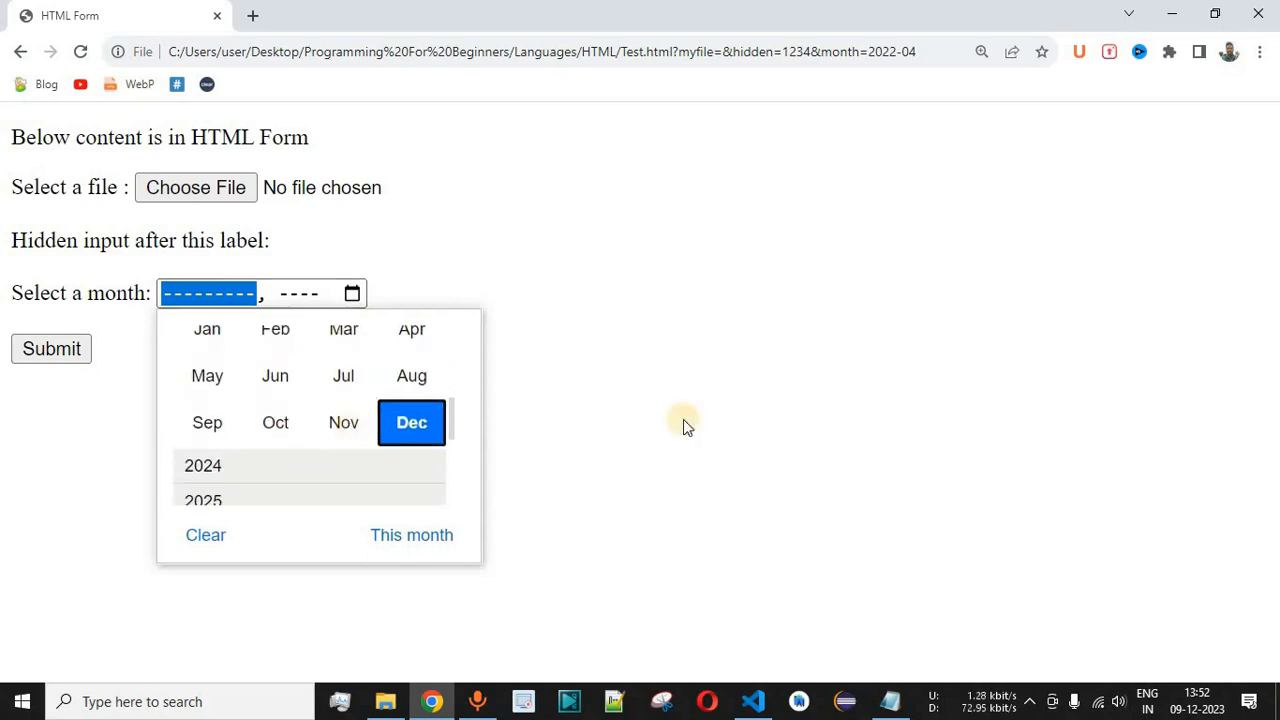
Dismiss the month picker without choosing, then switch to the tutorial notes.
left_click(687, 420)
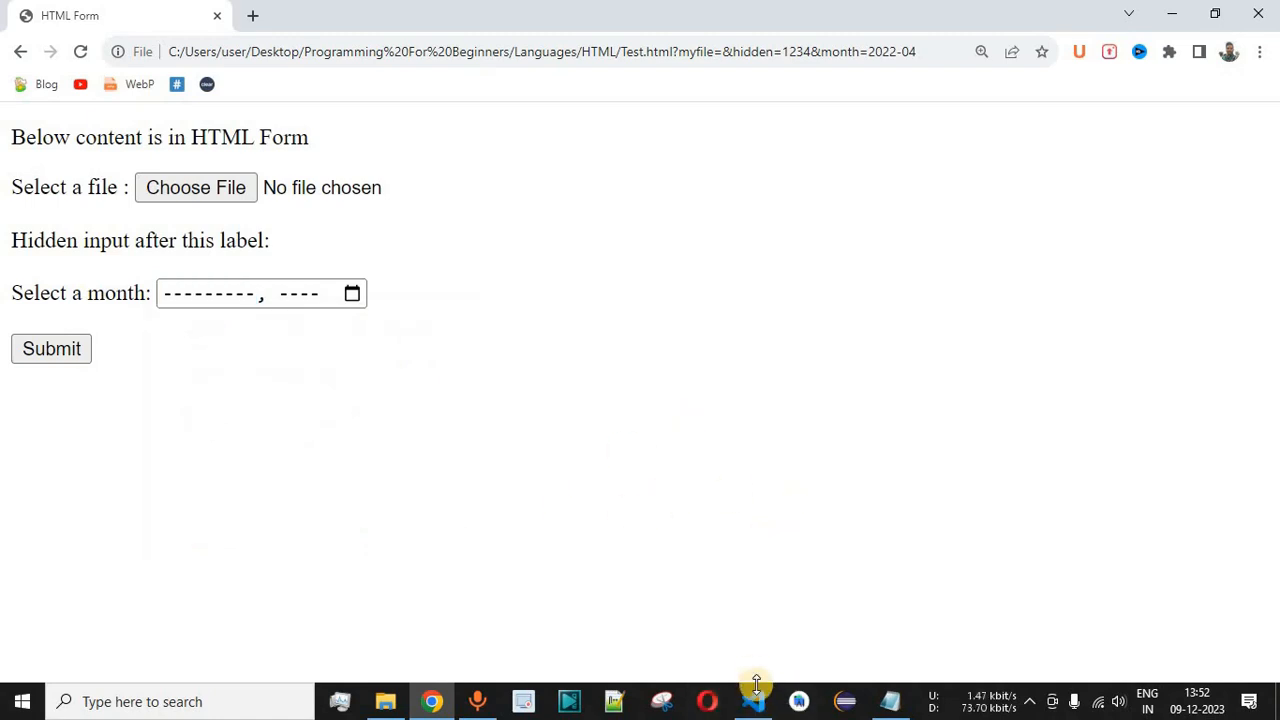
left_click(753, 701)
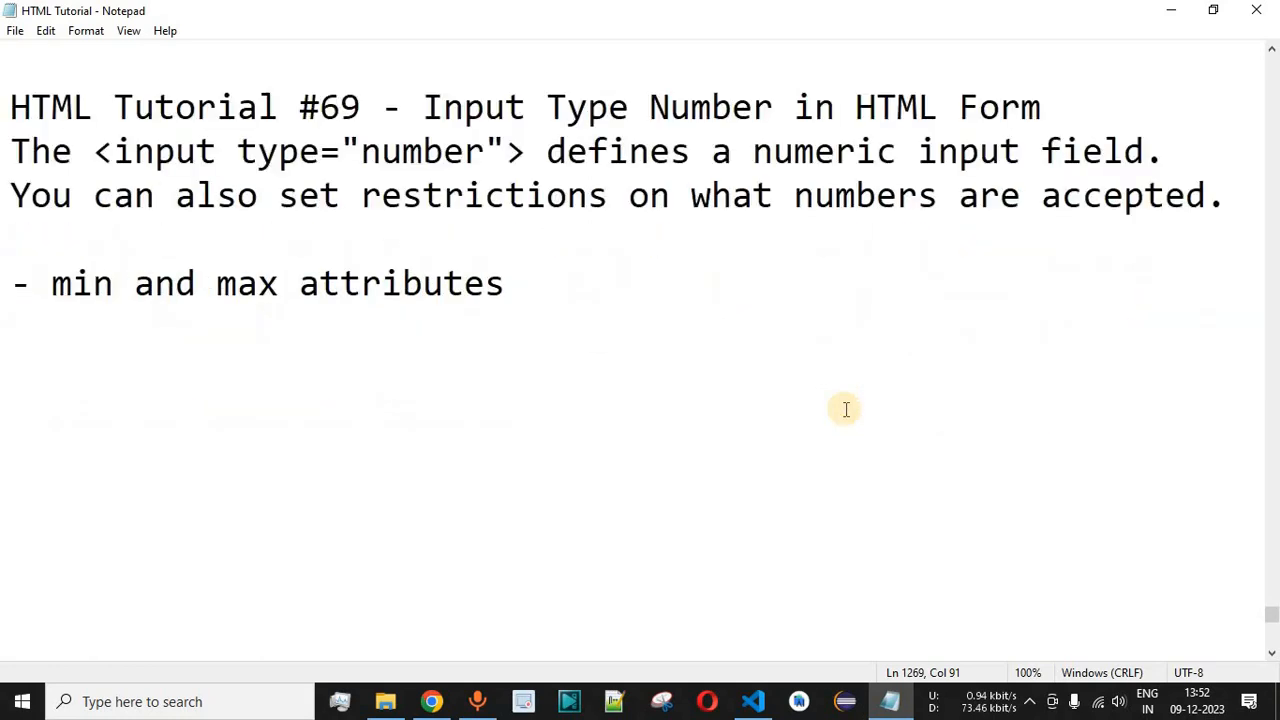
mouse_move(425, 107)
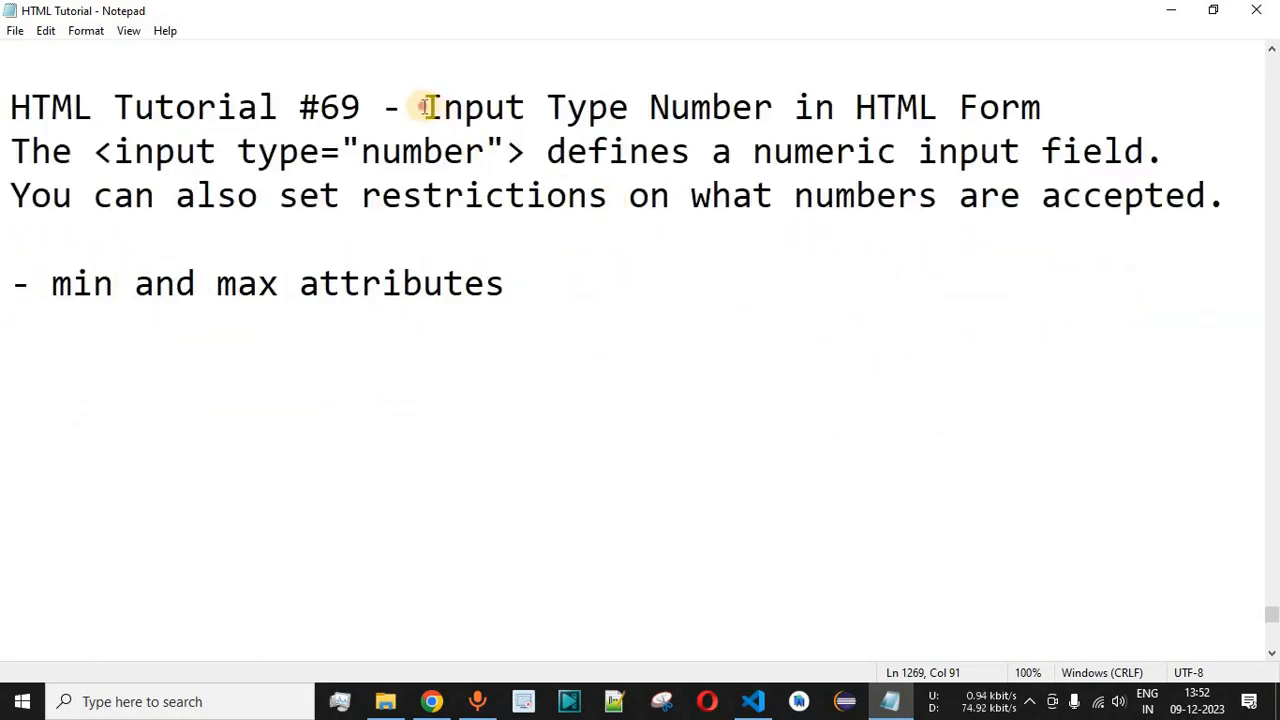
Select the heading 'Input Type Number in HTML Form' in the Notepad notes.
left_click_drag(424, 107, 935, 107)
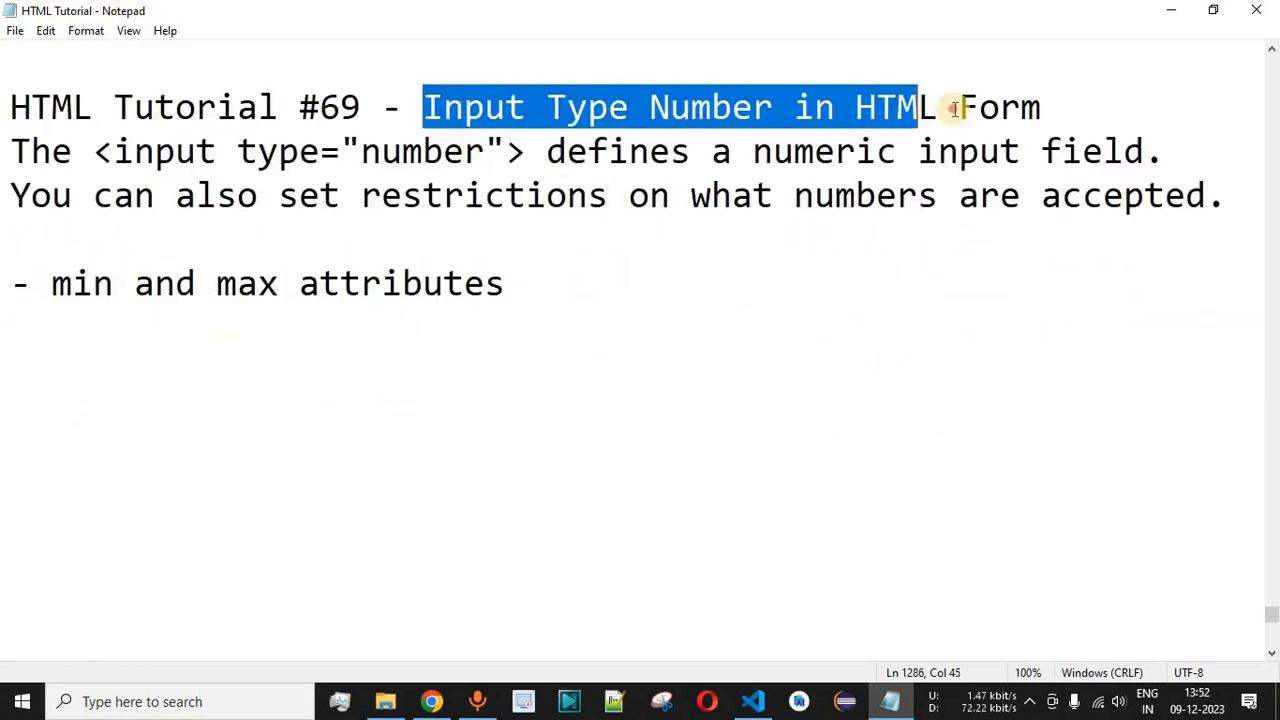
left_click_drag(920, 107, 1043, 107)
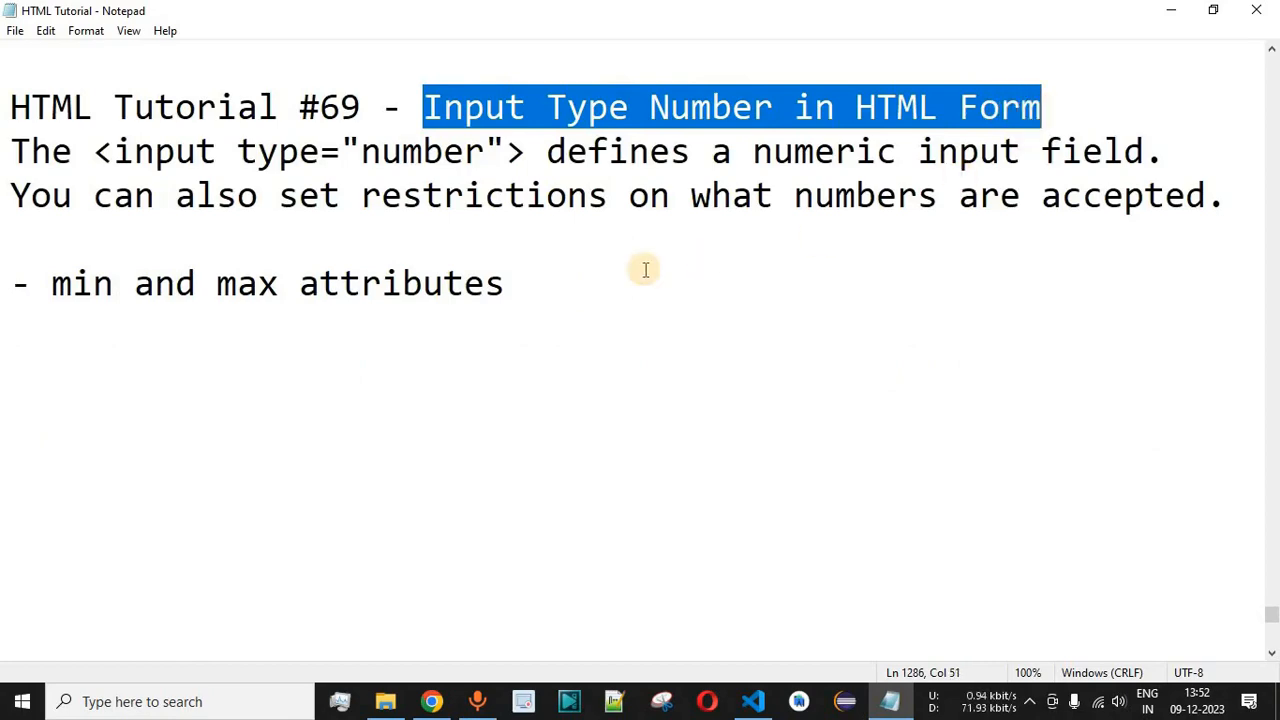